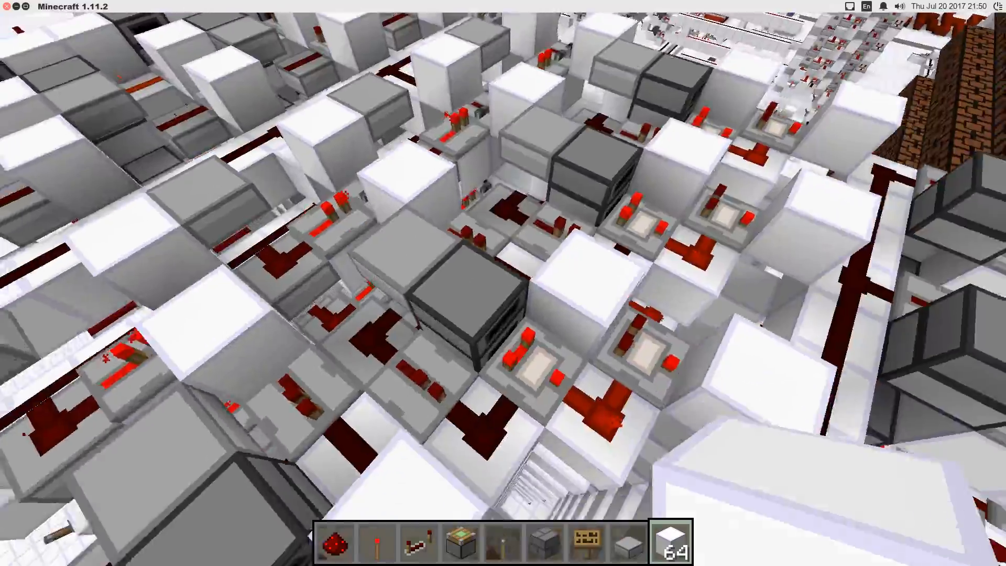
pyautogui.moveTo(504, 283)
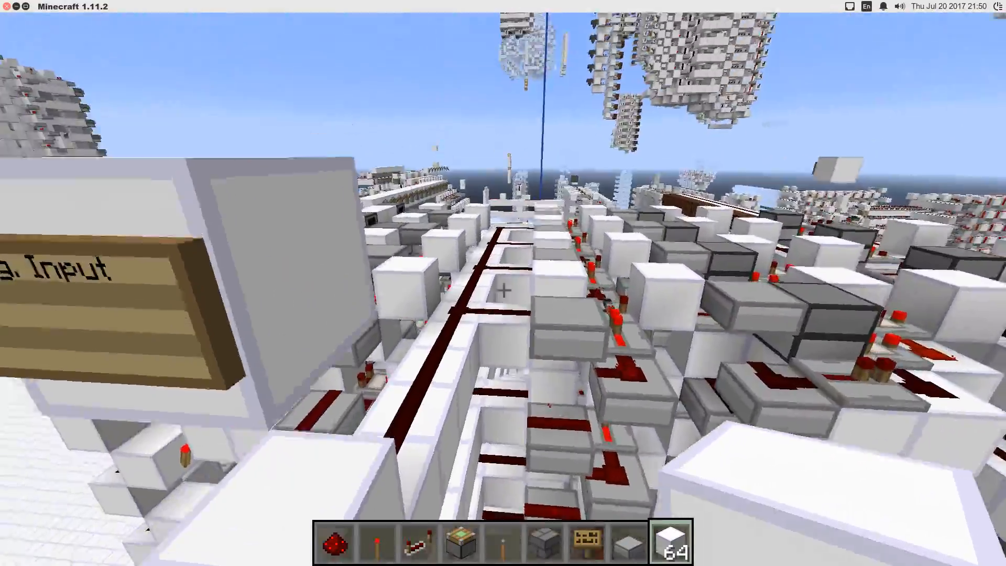
pyautogui.moveTo(503, 290)
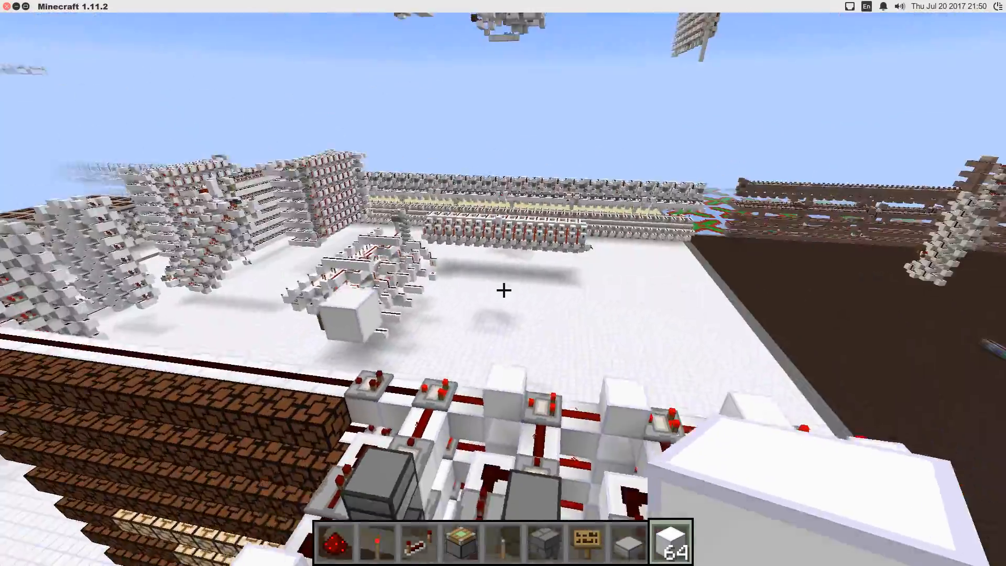
pyautogui.moveTo(503, 289)
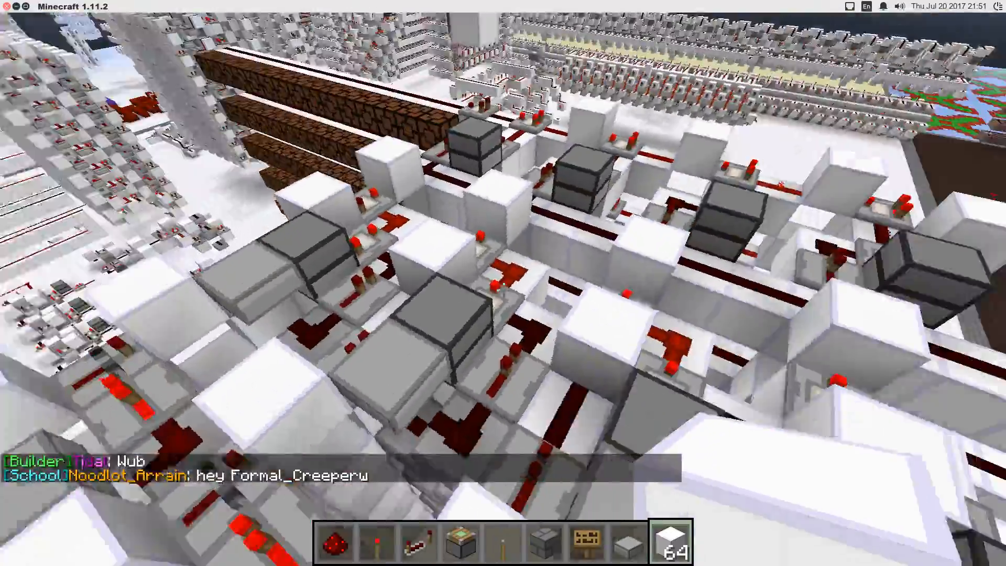
pyautogui.moveTo(503, 283)
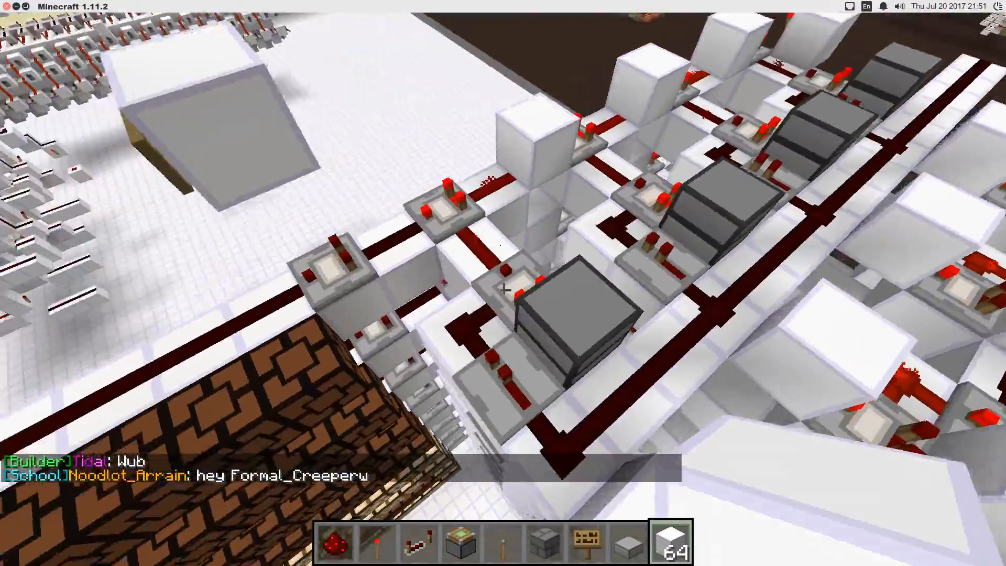
pyautogui.moveTo(503, 283)
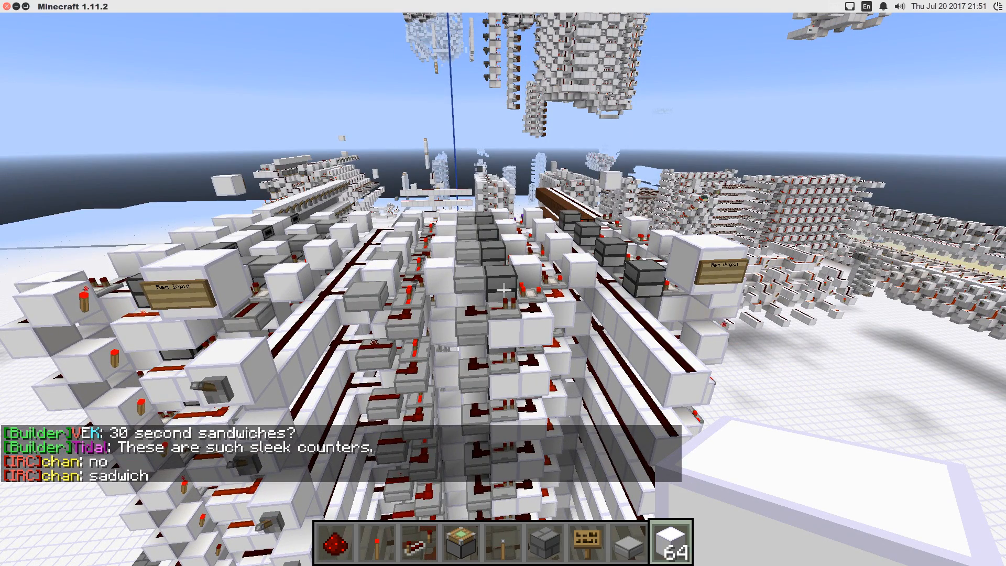
pyautogui.moveTo(503, 283)
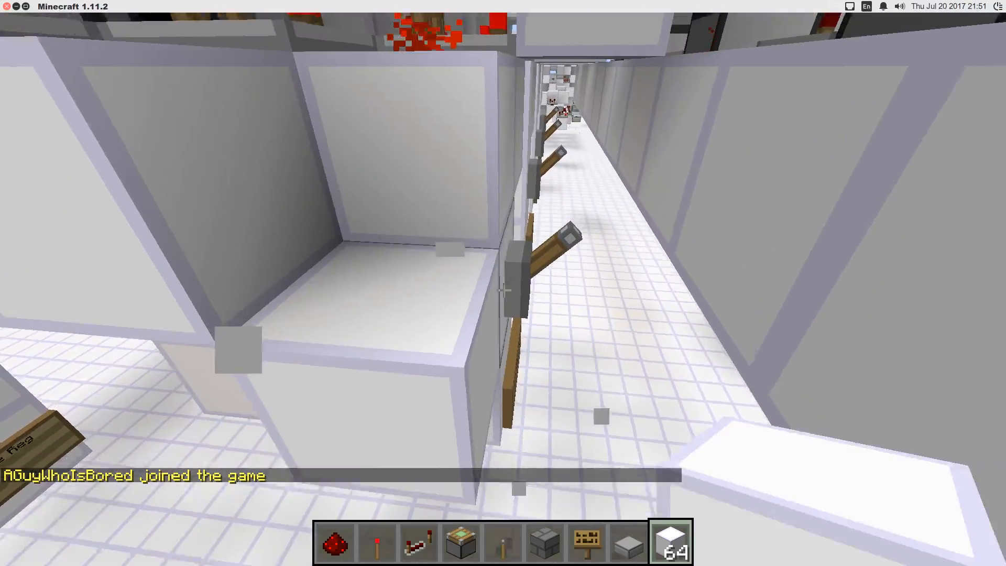
pyautogui.moveTo(503, 283)
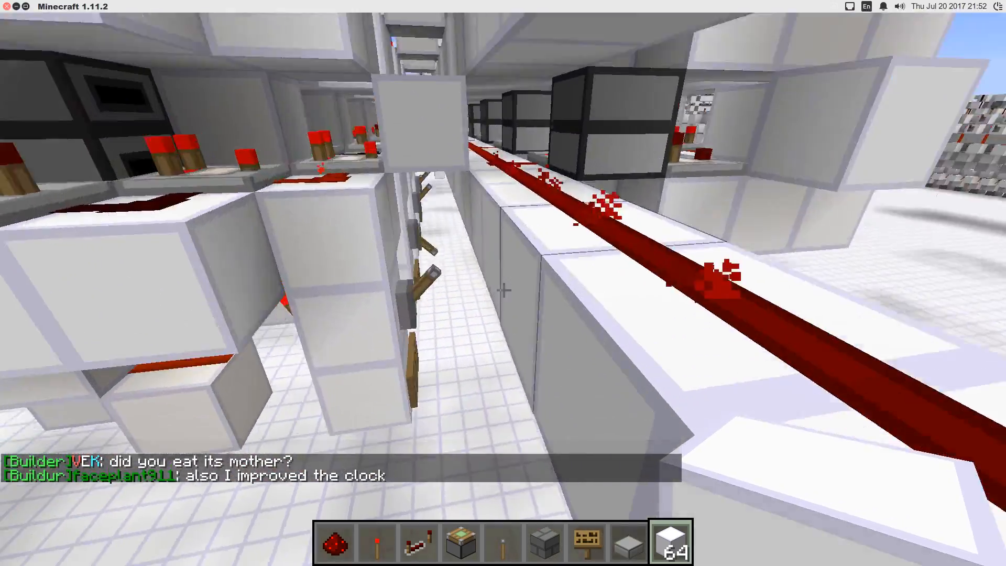
pyautogui.moveTo(503, 289)
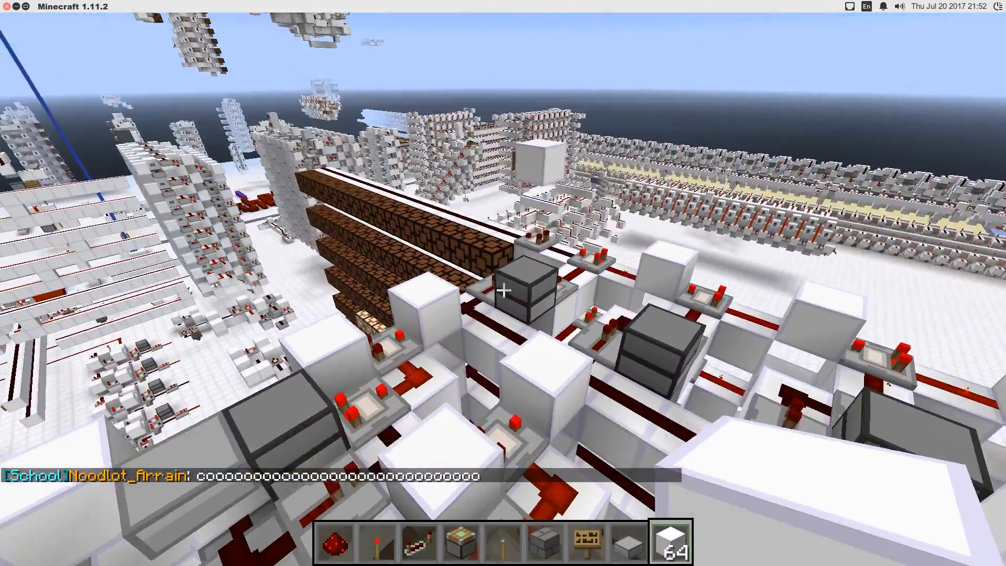
pyautogui.moveTo(503, 290)
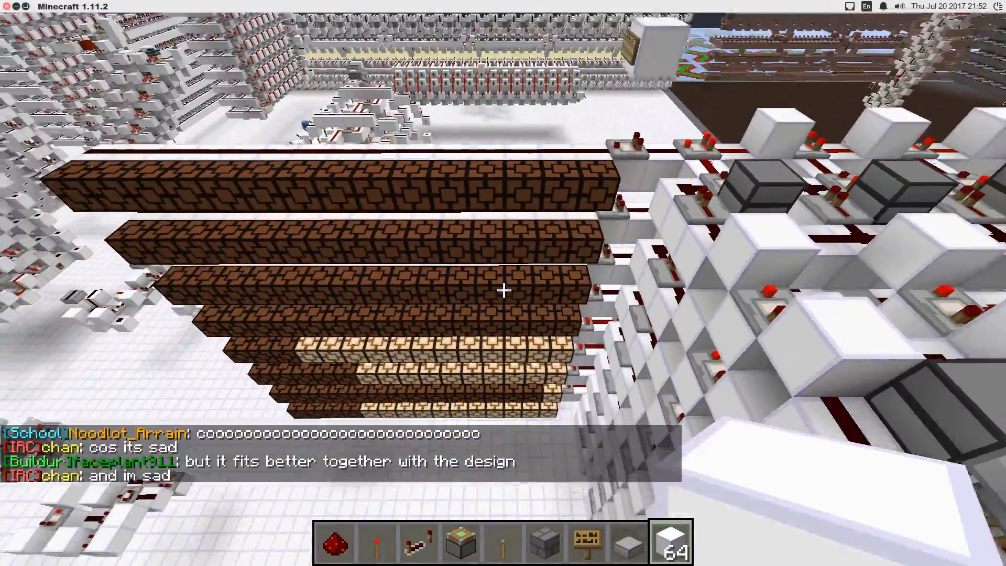
pyautogui.moveTo(503, 289)
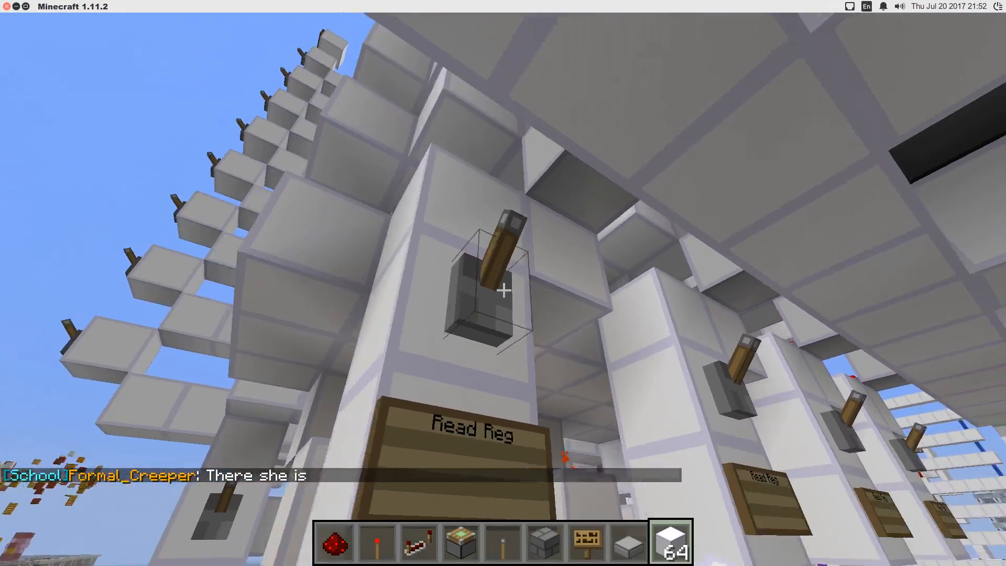
pyautogui.moveTo(503, 290)
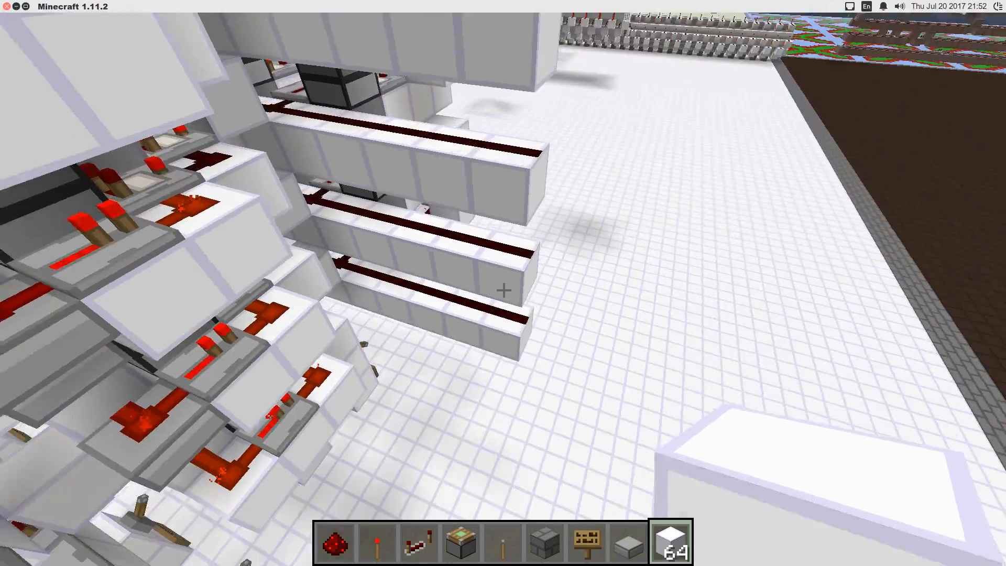
pyautogui.moveTo(504, 283)
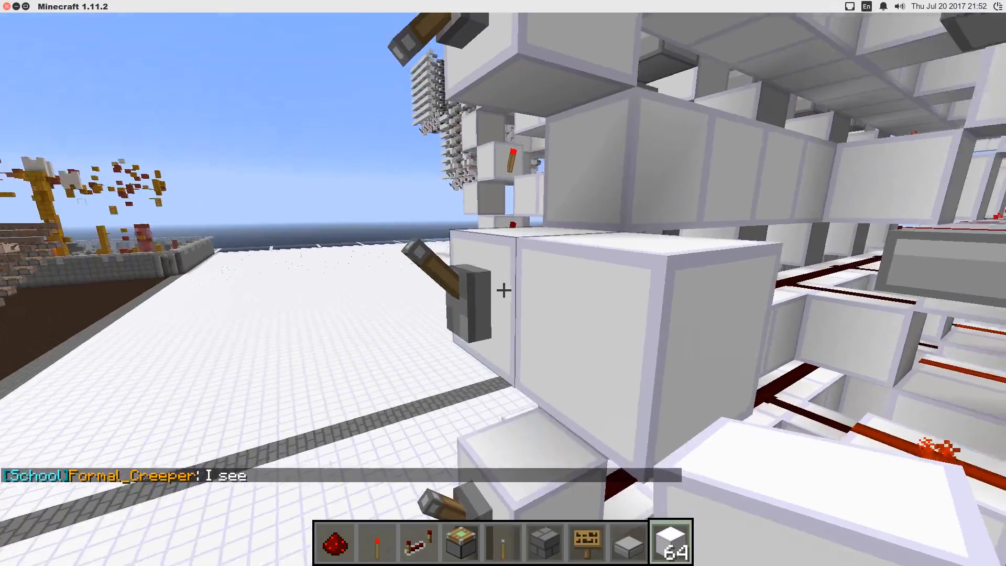
pyautogui.moveTo(503, 290)
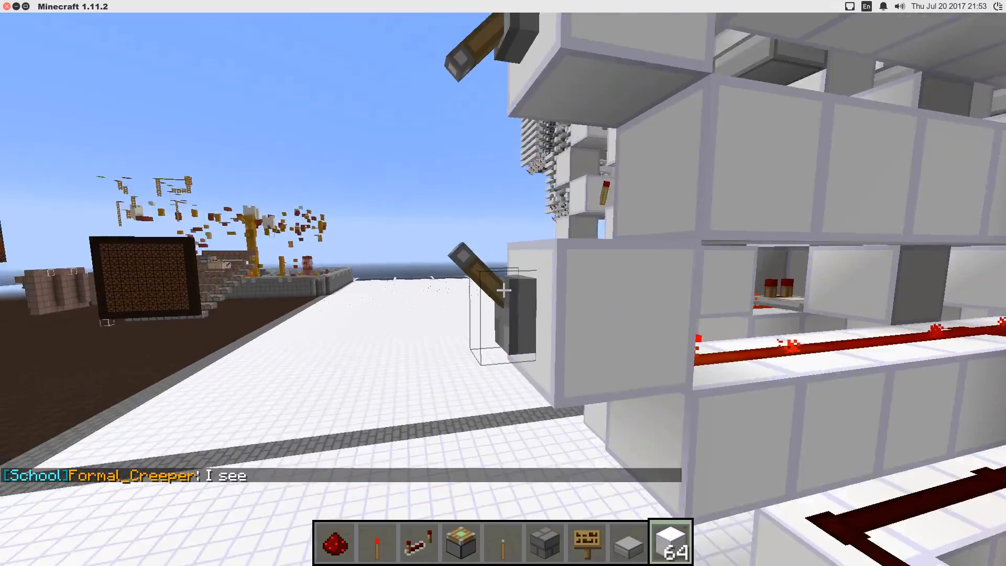
pyautogui.moveTo(504, 283)
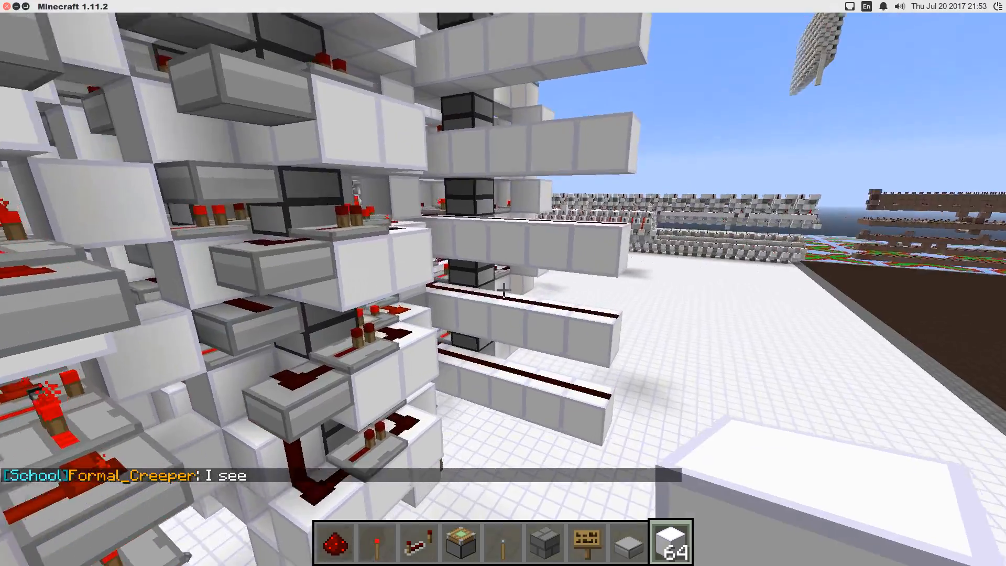
pyautogui.moveTo(504, 290)
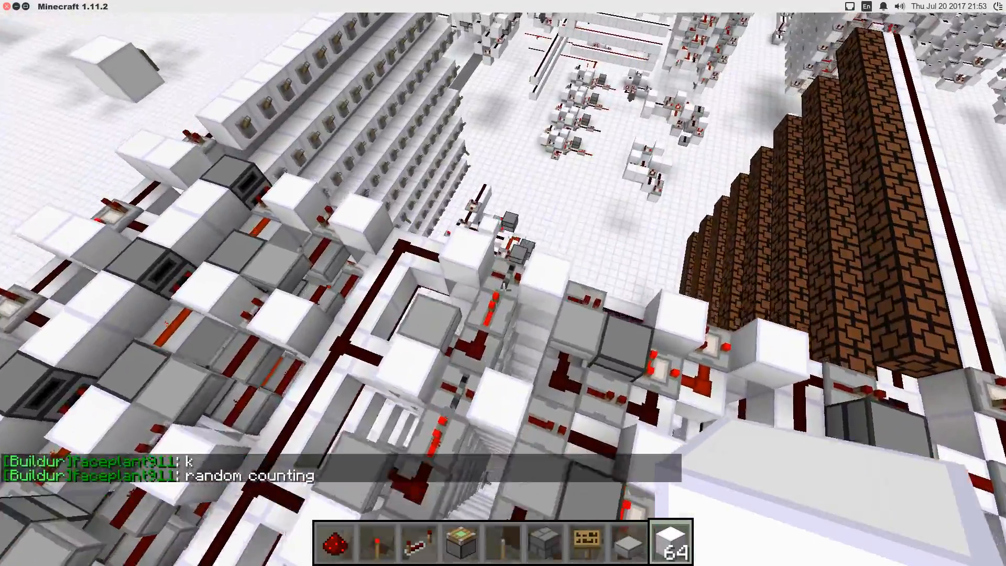
pyautogui.moveTo(504, 283)
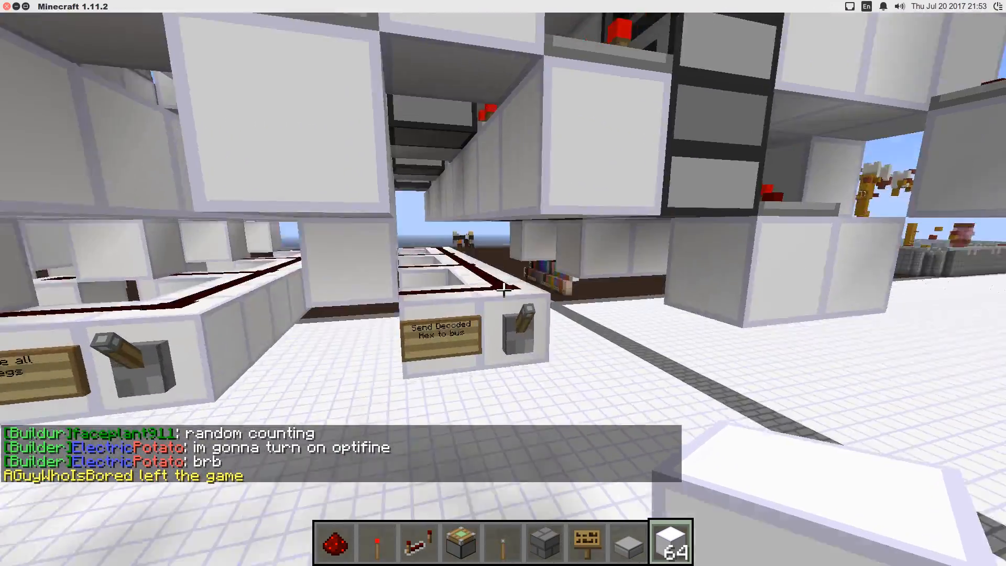
pyautogui.moveTo(503, 283)
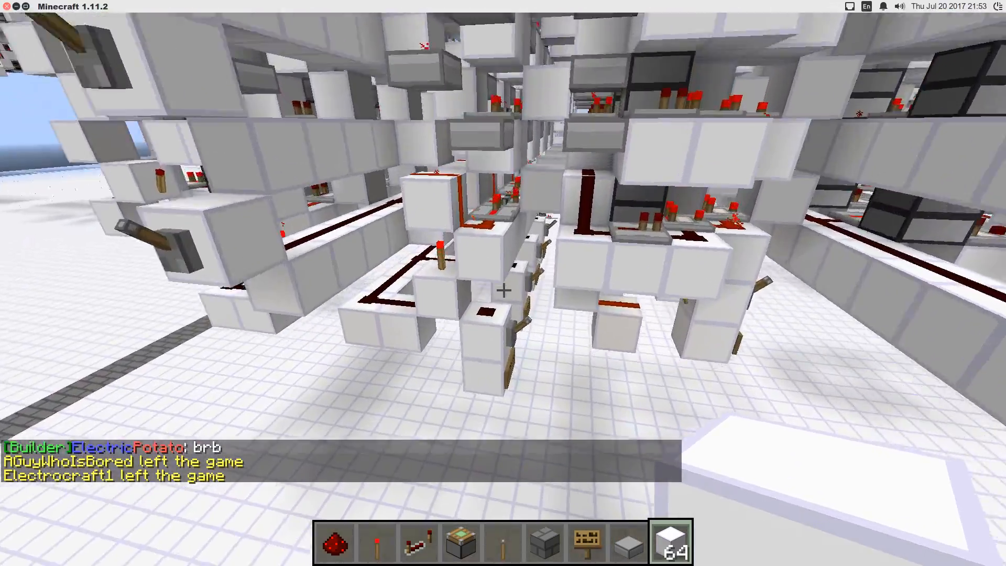
pyautogui.moveTo(503, 289)
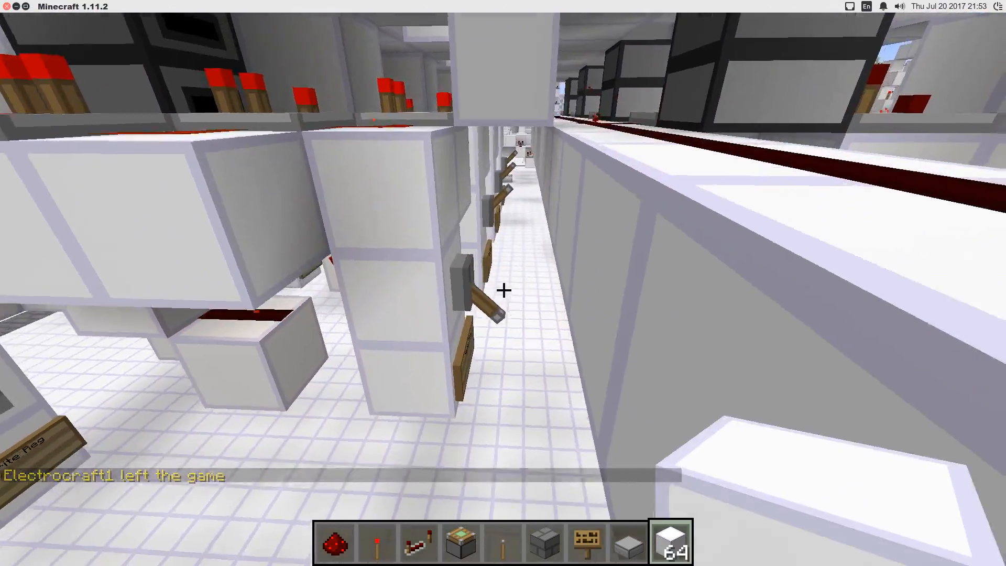
pyautogui.moveTo(503, 290)
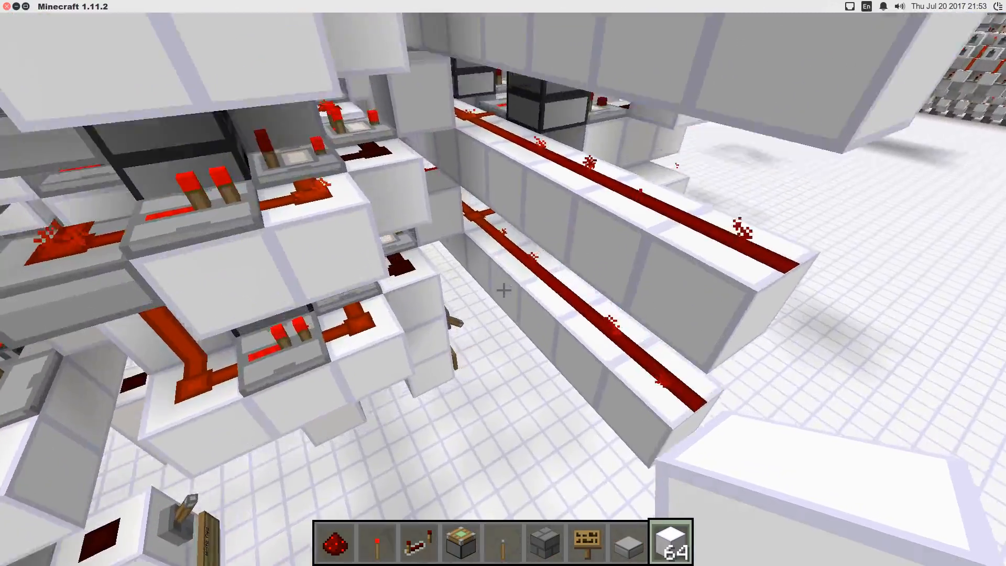
pyautogui.moveTo(503, 291)
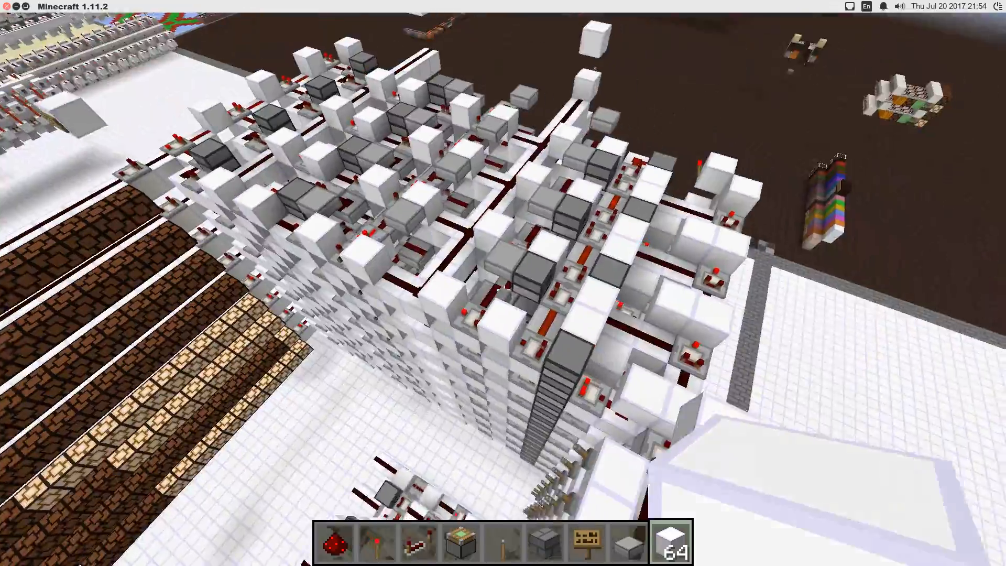
pyautogui.moveTo(503, 283)
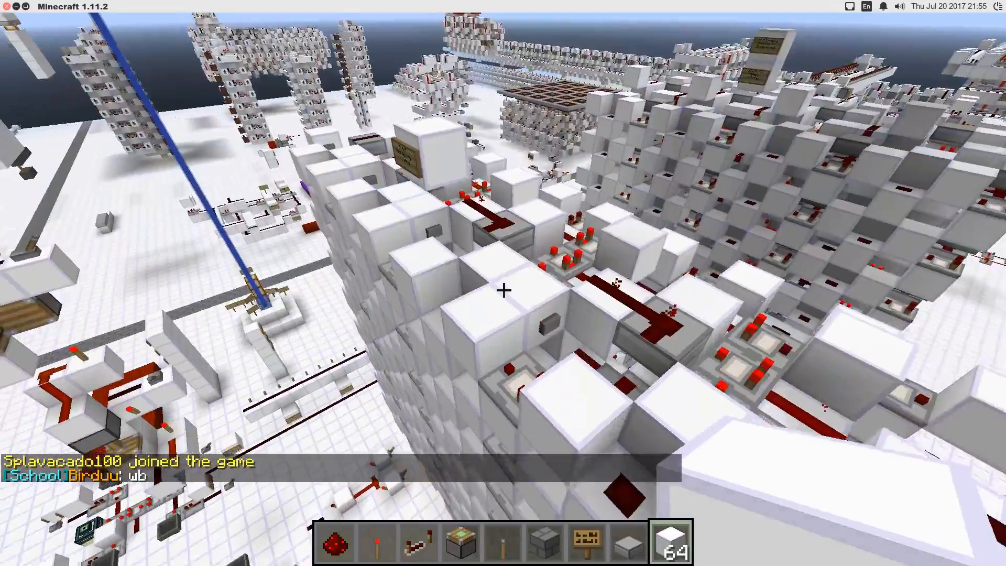
pyautogui.moveTo(503, 282)
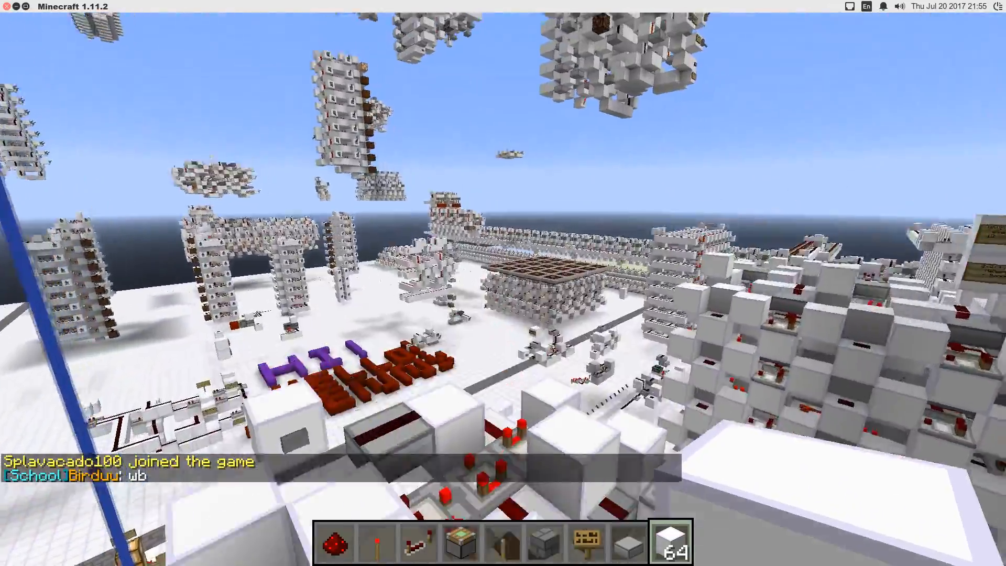
pyautogui.moveTo(503, 289)
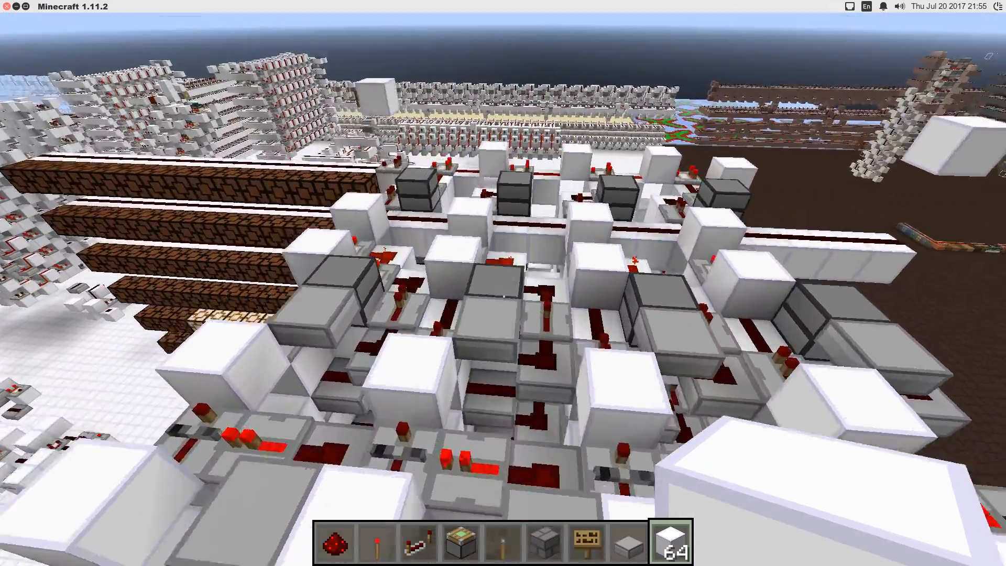
pyautogui.moveTo(503, 257)
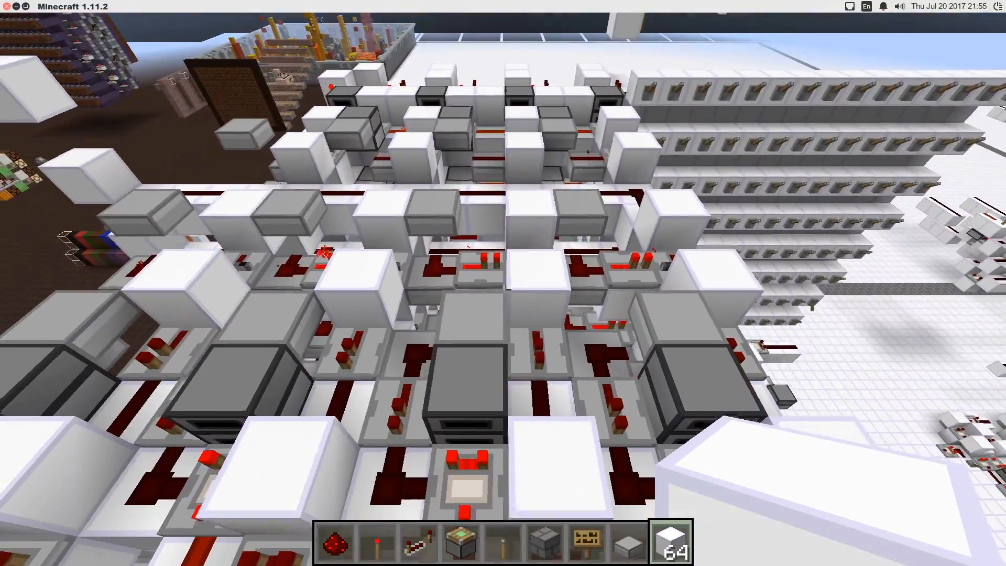
pyautogui.moveTo(503, 289)
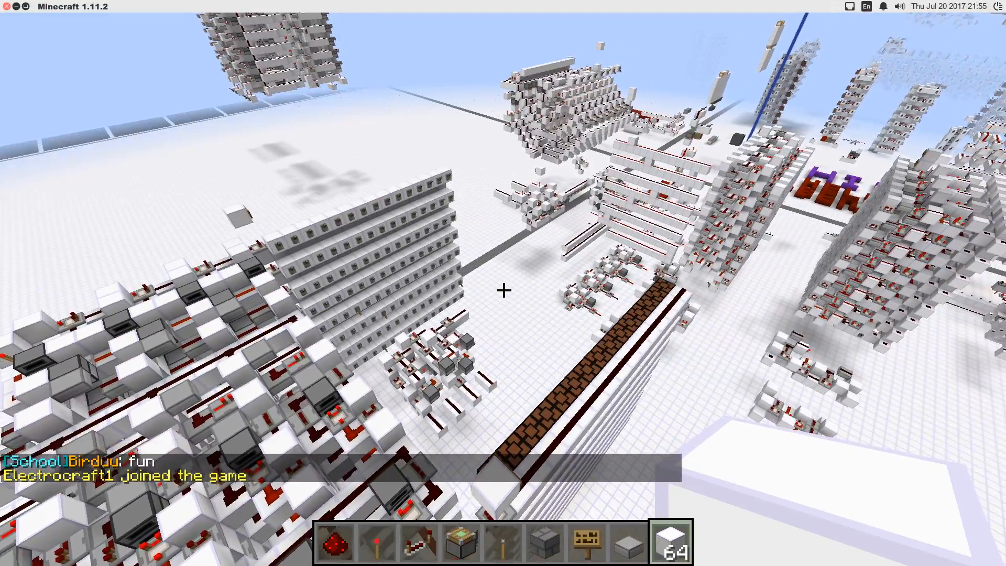
pyautogui.moveTo(503, 289)
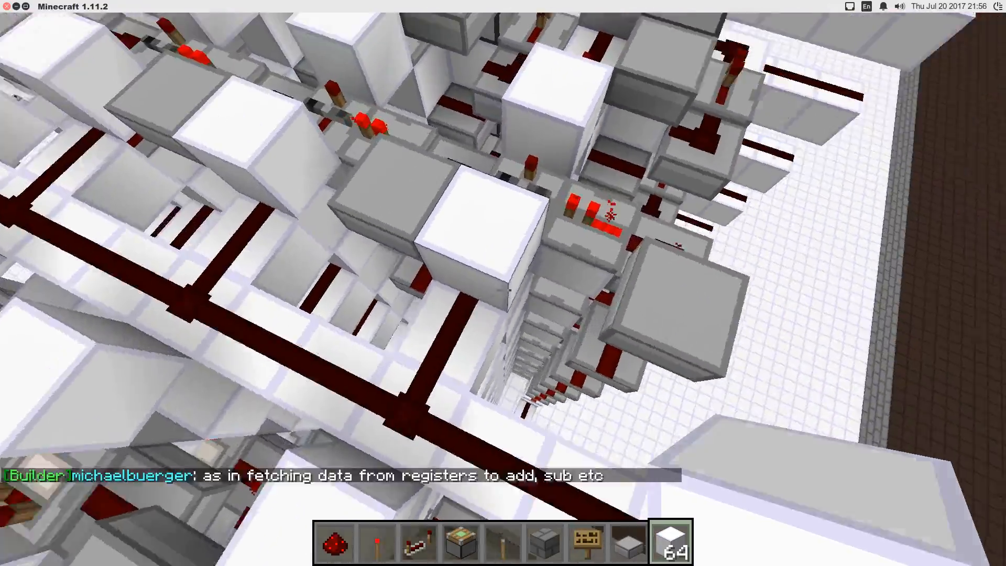
pyautogui.moveTo(504, 257)
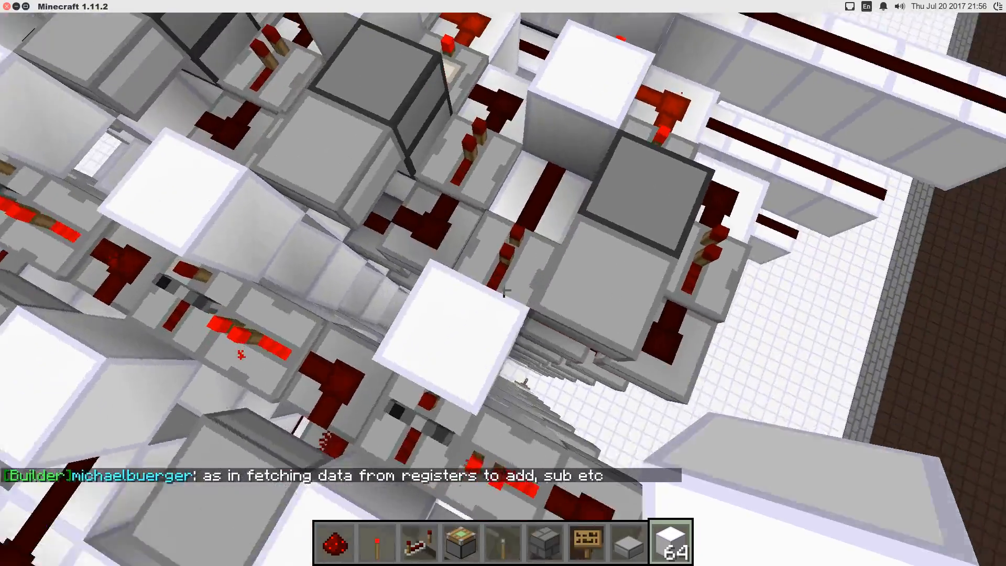
pyautogui.moveTo(503, 283)
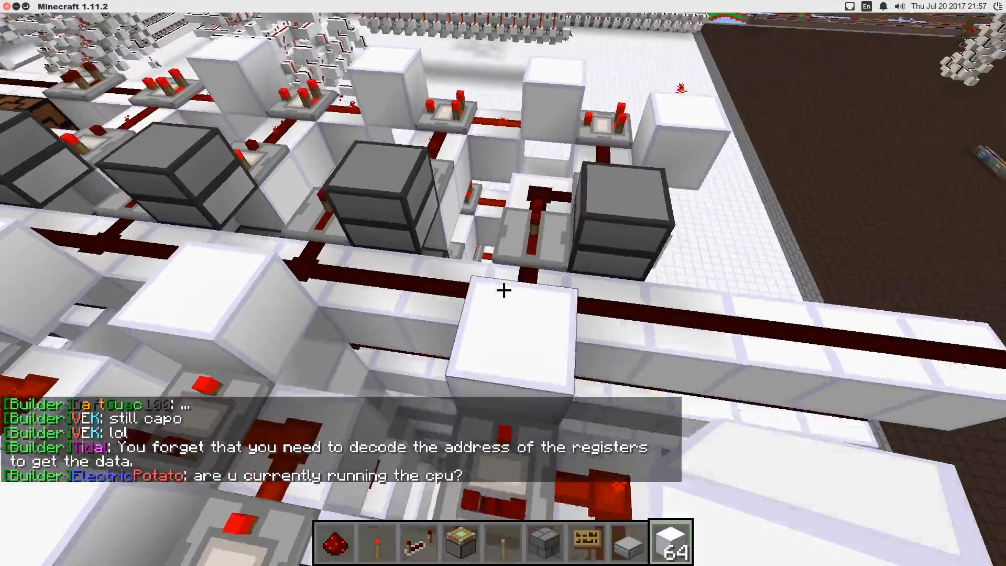
pyautogui.moveTo(503, 290)
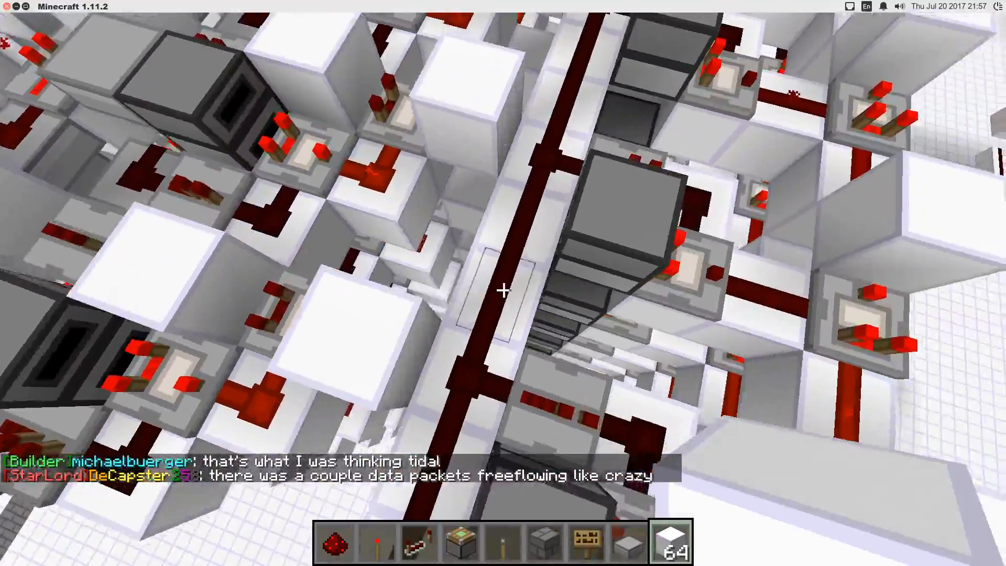
pyautogui.moveTo(504, 290)
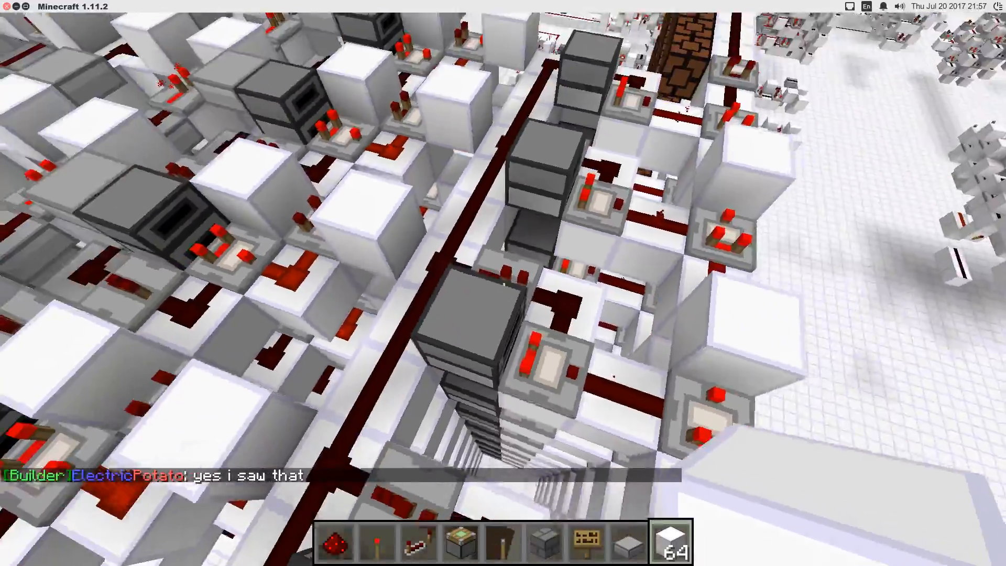
pyautogui.moveTo(503, 283)
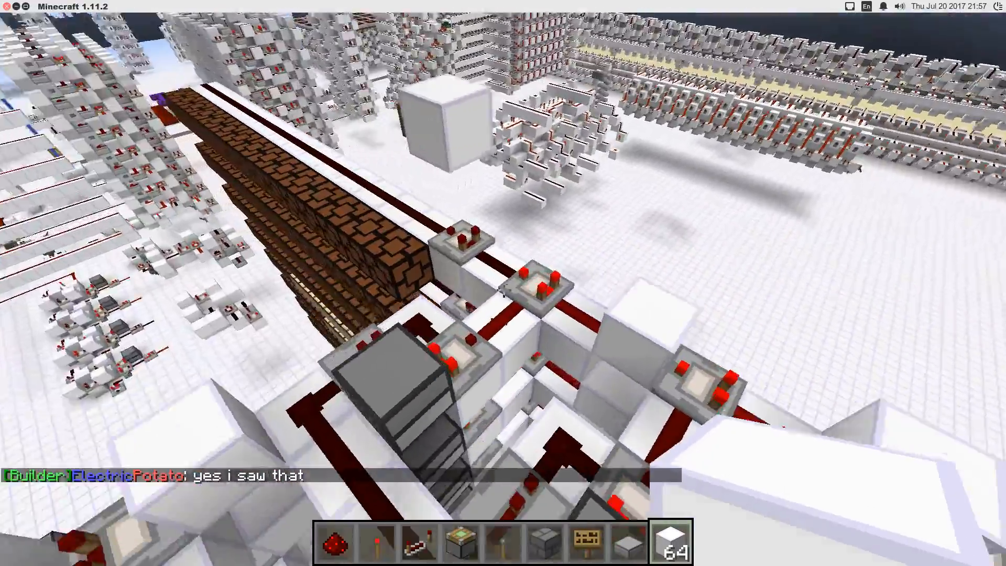
pyautogui.moveTo(503, 283)
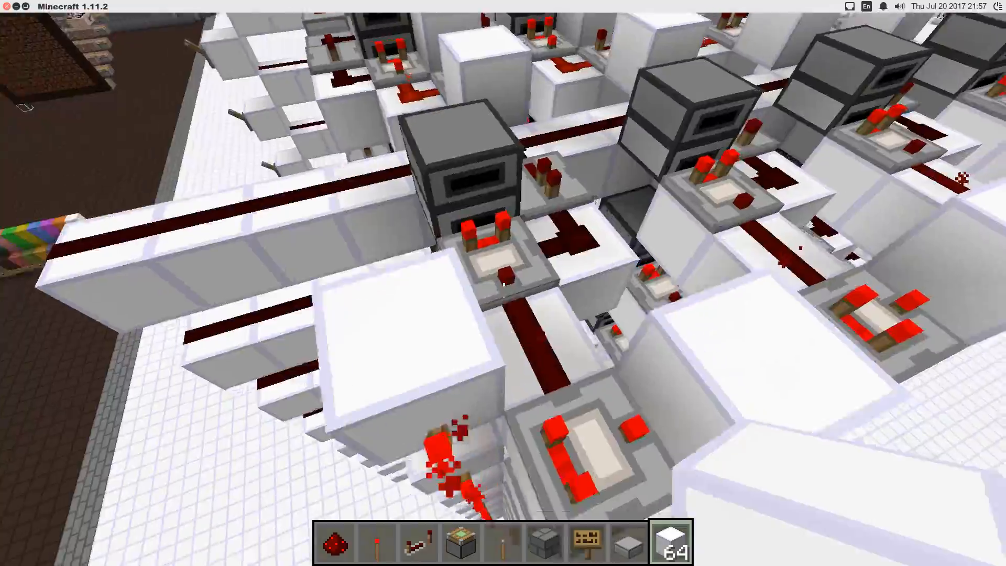
pyautogui.moveTo(504, 283)
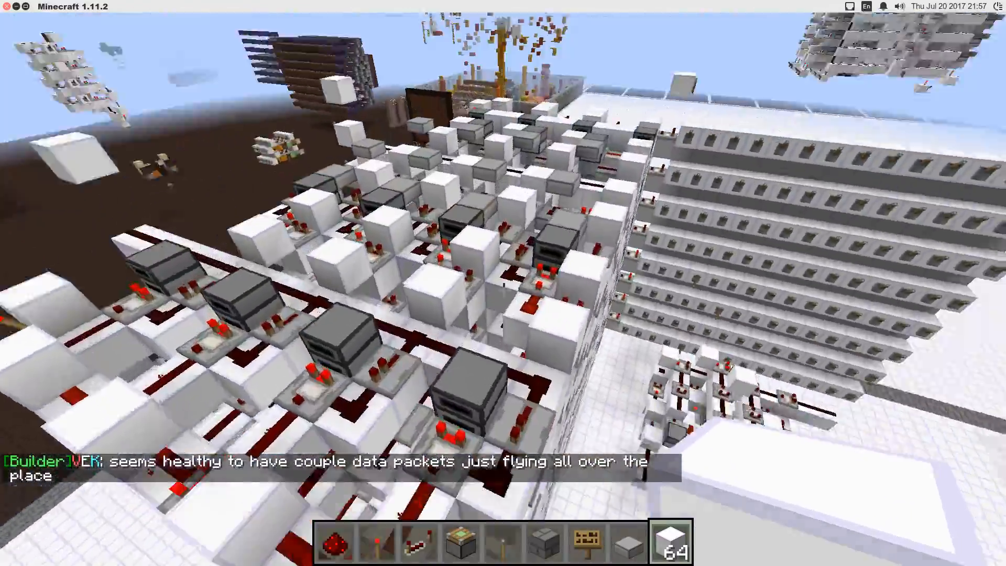
pyautogui.moveTo(503, 283)
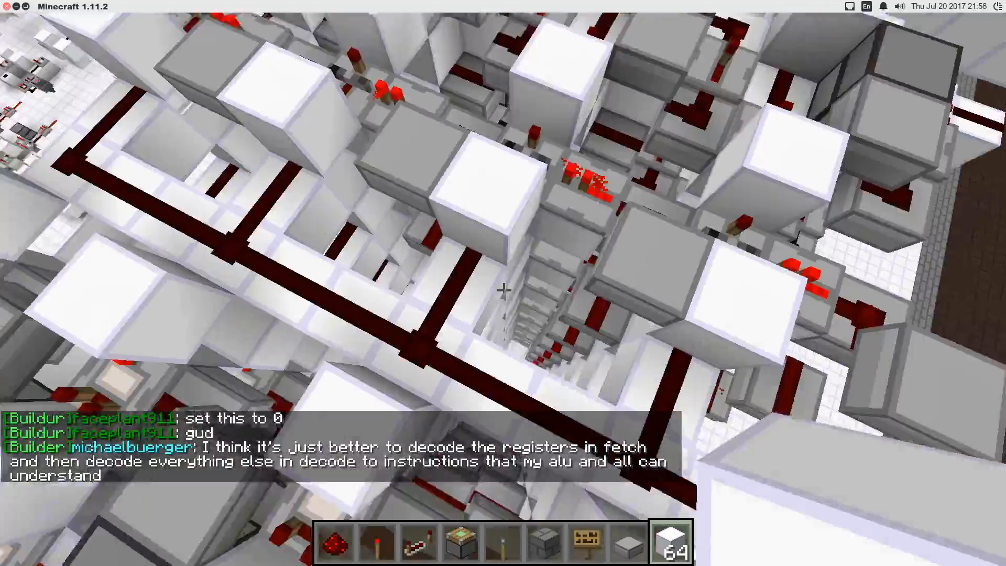
pyautogui.moveTo(503, 290)
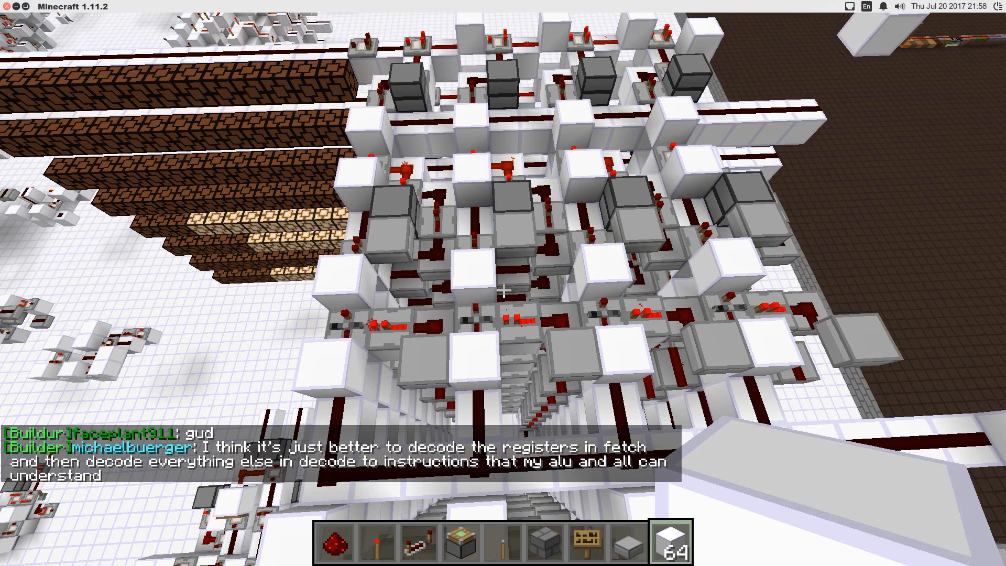
pyautogui.moveTo(504, 283)
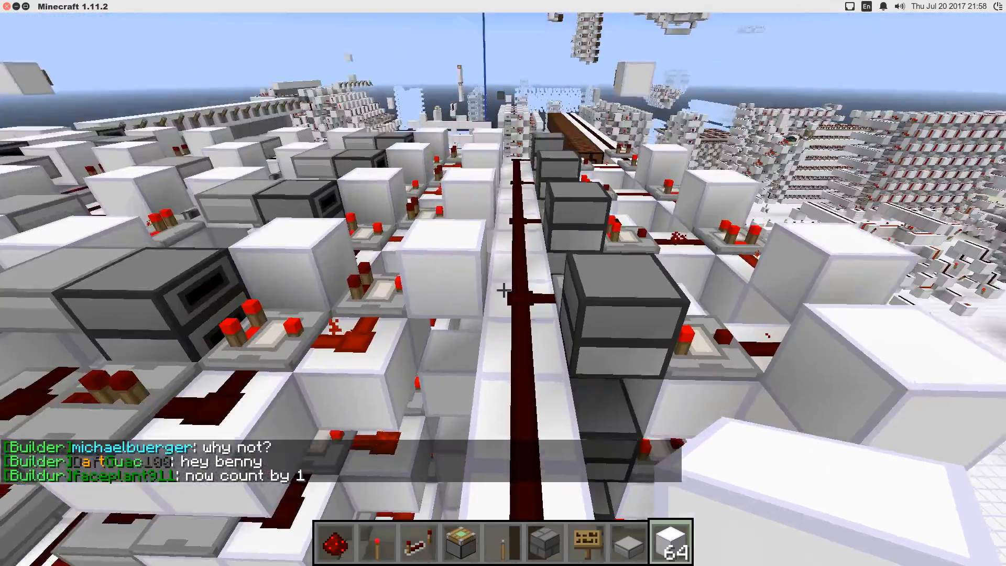
pyautogui.moveTo(504, 289)
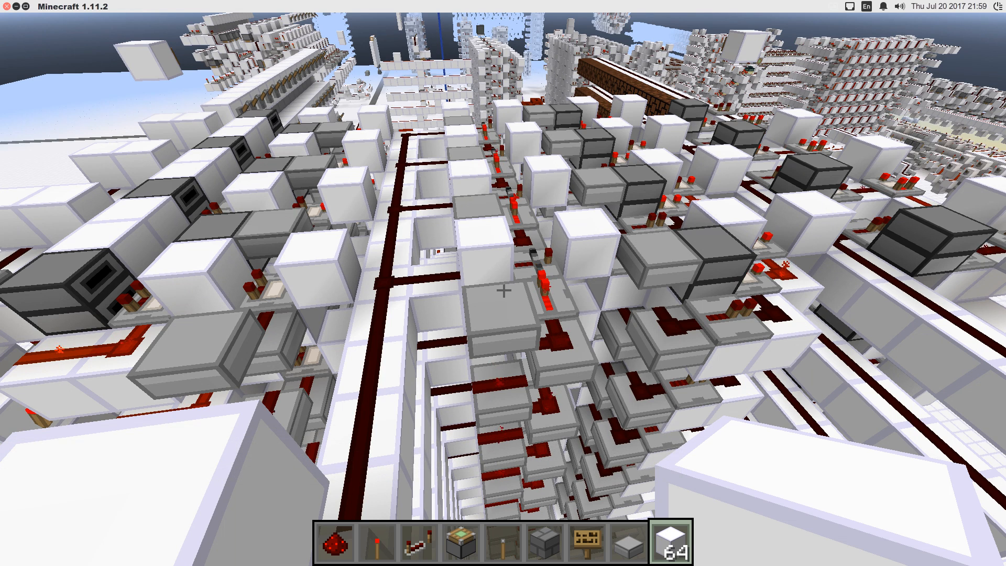
pyautogui.moveTo(504, 283)
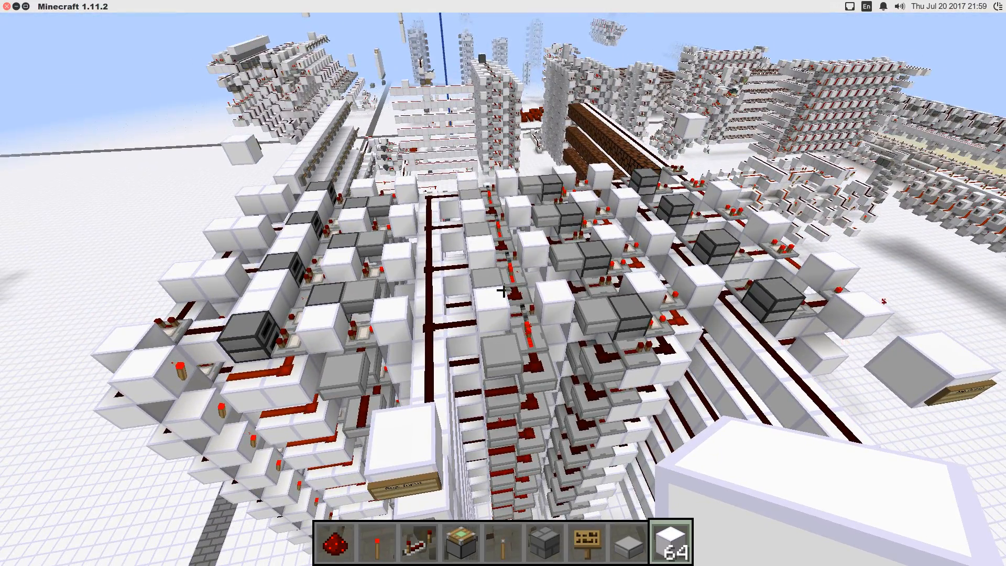